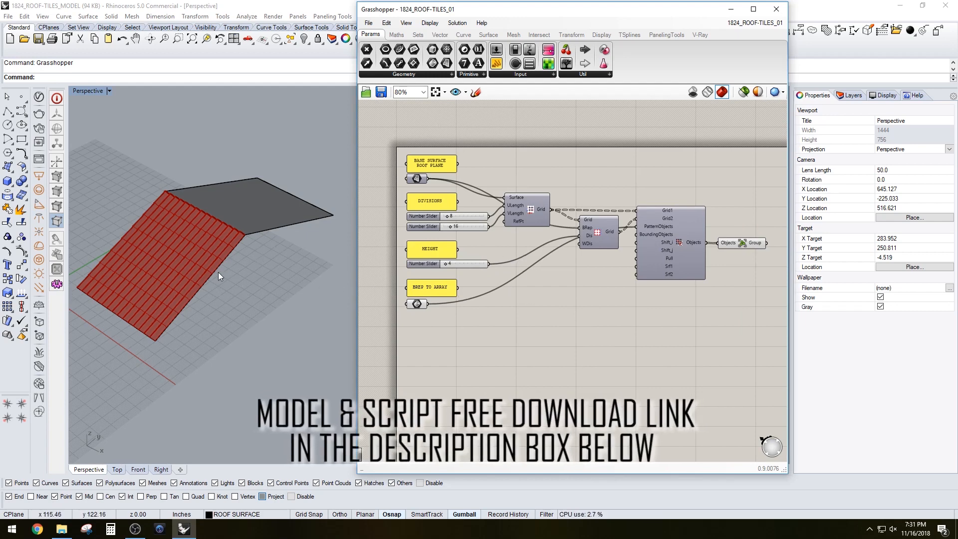
pyautogui.moveTo(602, 124)
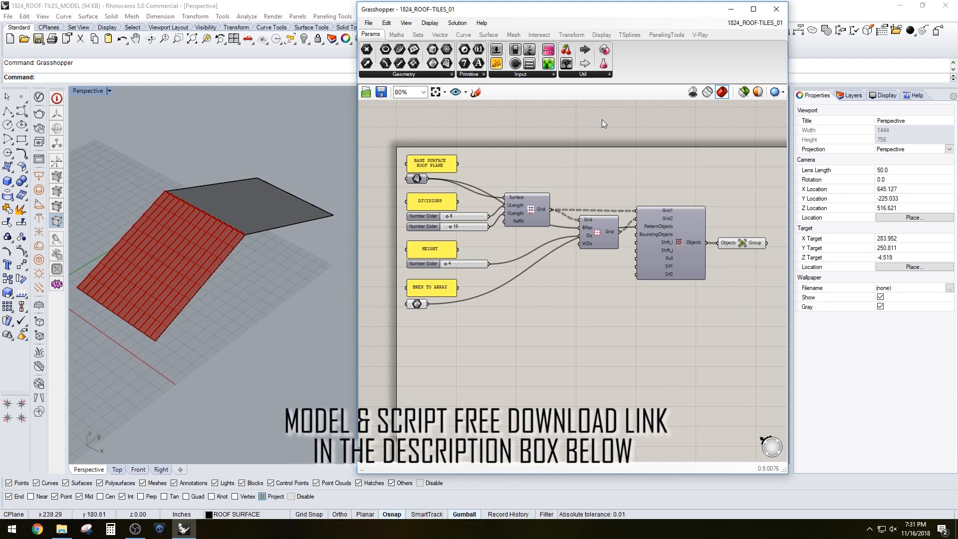
pyautogui.moveTo(601, 102)
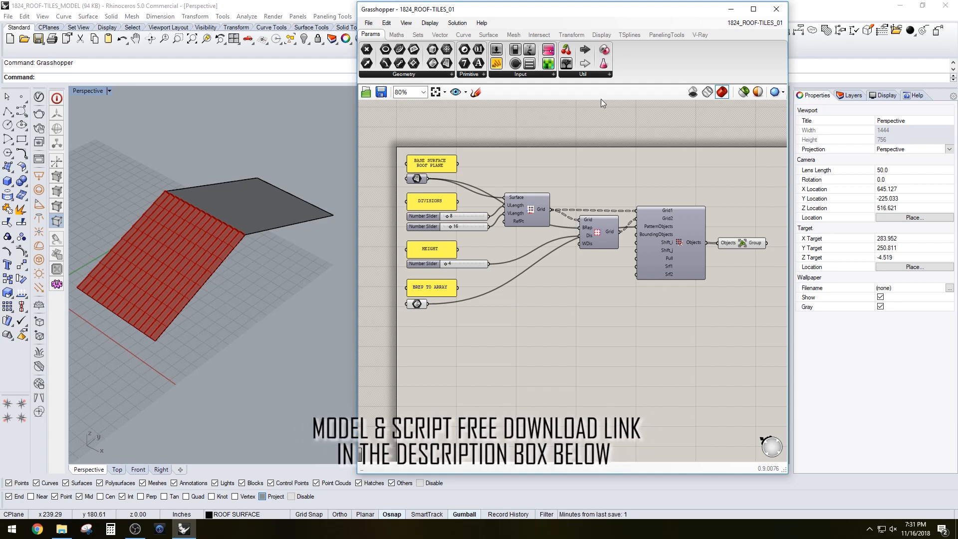
# Show the PanelingTools component set in the Grasshopper ribbon.
pyautogui.click(666, 35)
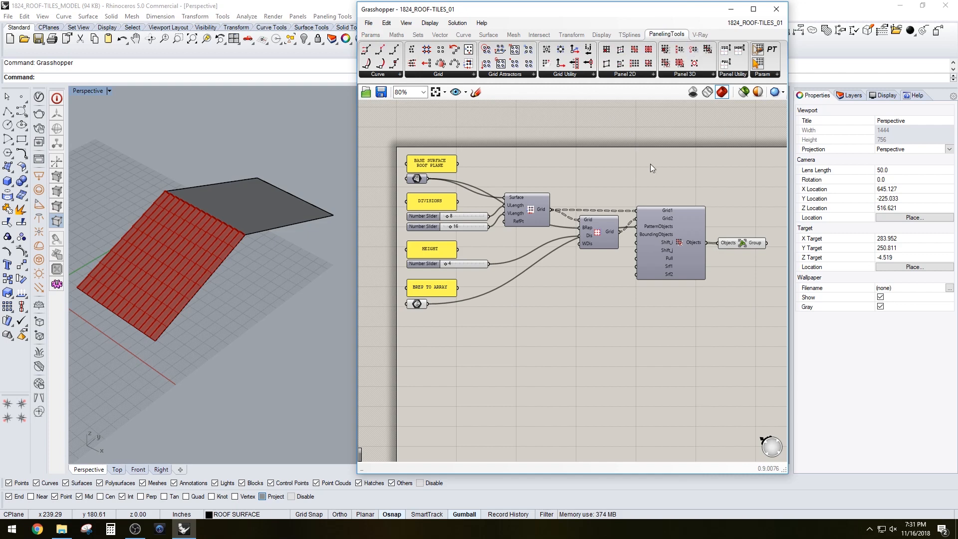
# Return to the parameter components to clear the Base Surface input.
pyautogui.click(370, 34)
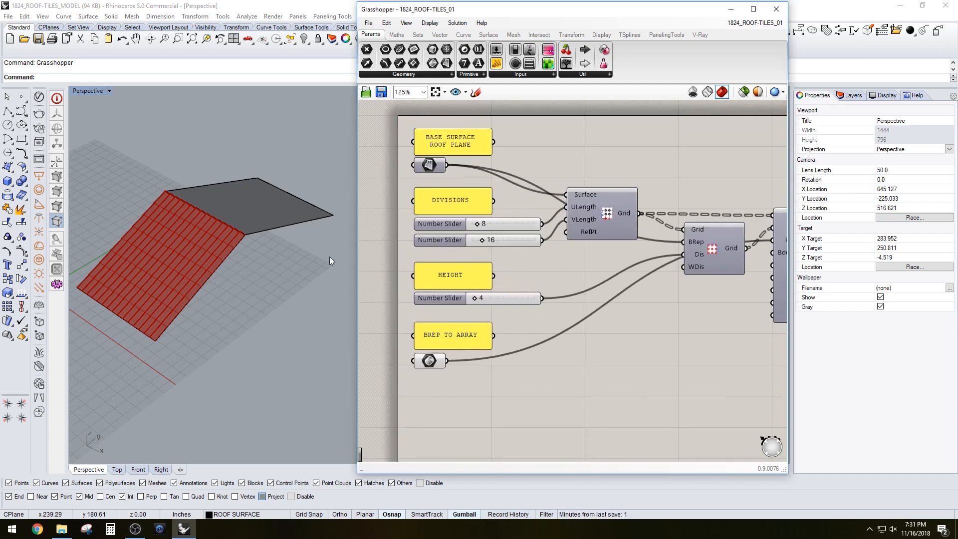
pyautogui.moveTo(605, 216)
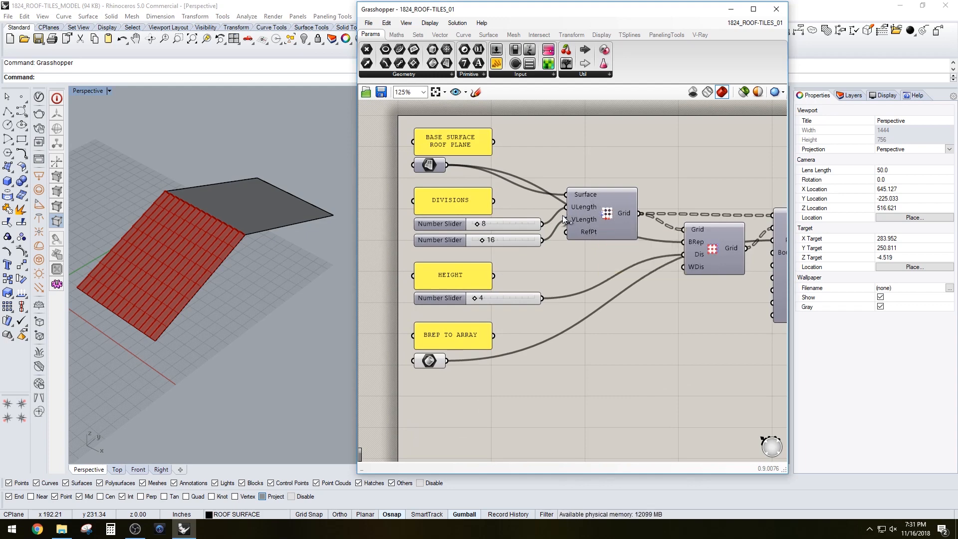
pyautogui.moveTo(489, 227)
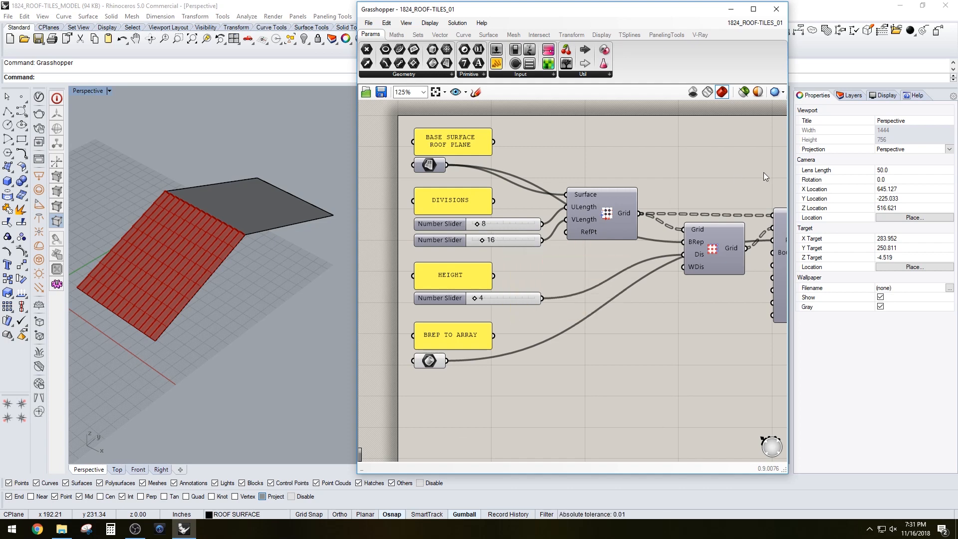
pyautogui.moveTo(667, 186)
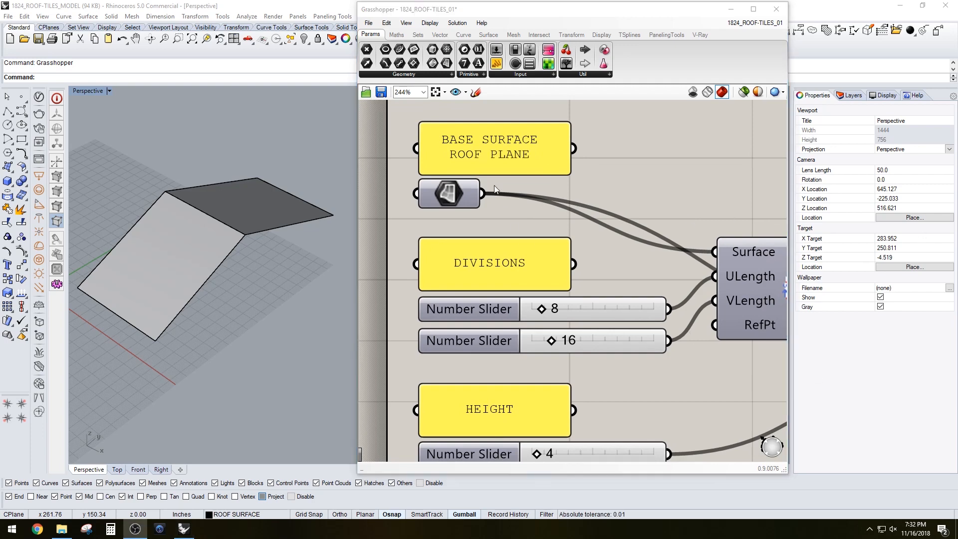
# Assign the left roof plane as the script's base surface so the point grid previews.
pyautogui.scroll(-3)
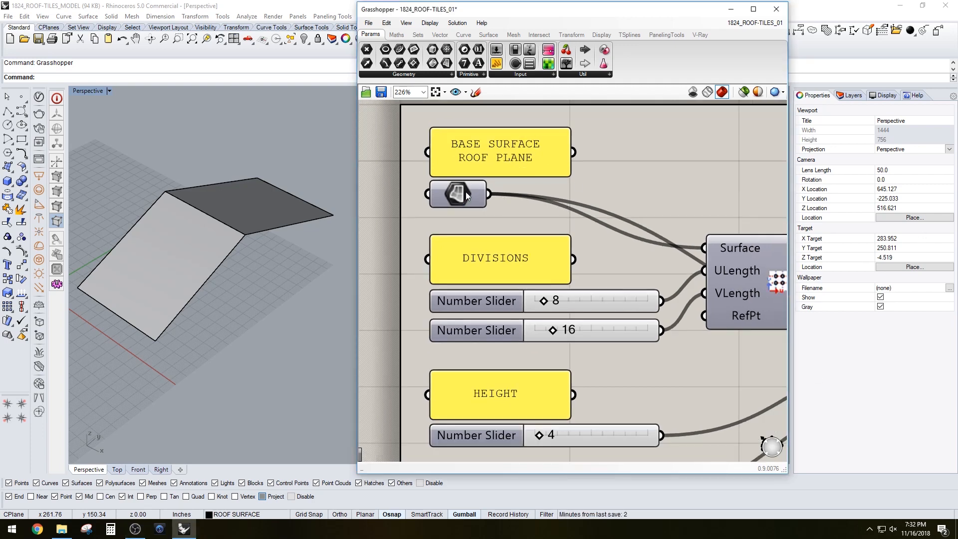
pyautogui.click(458, 193)
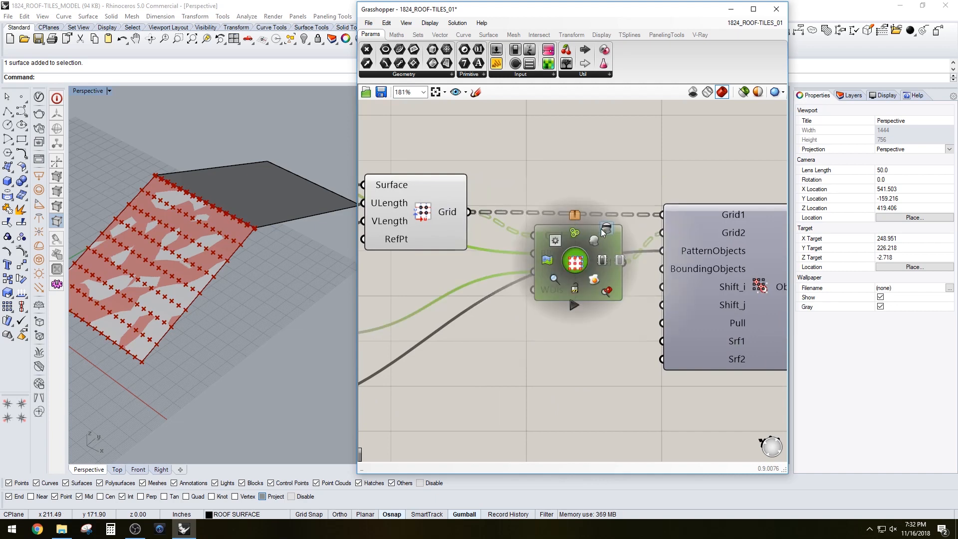
# Review the ptMorph3D barrel-tile preview across the left roof slope.
pyautogui.scroll(-3)
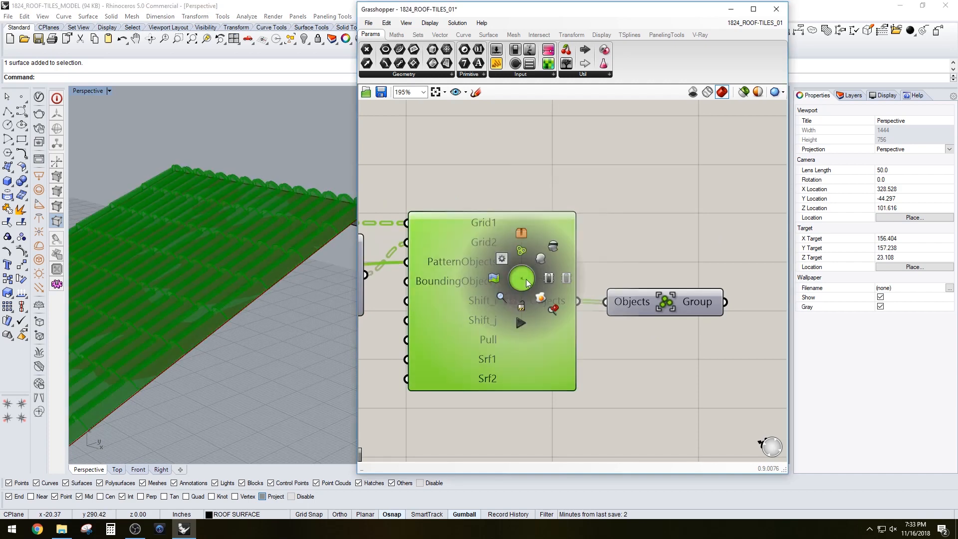
pyautogui.moveTo(292, 249)
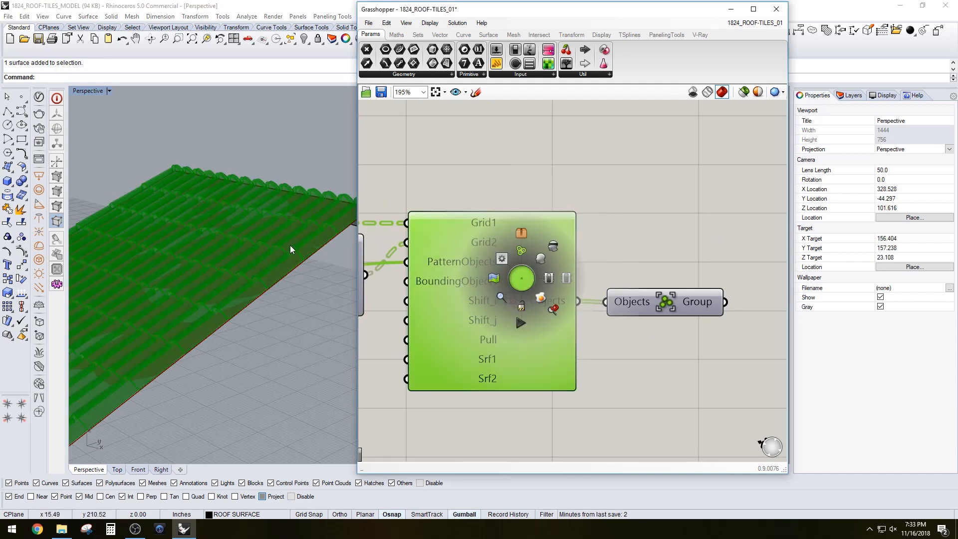
pyautogui.moveTo(191, 194)
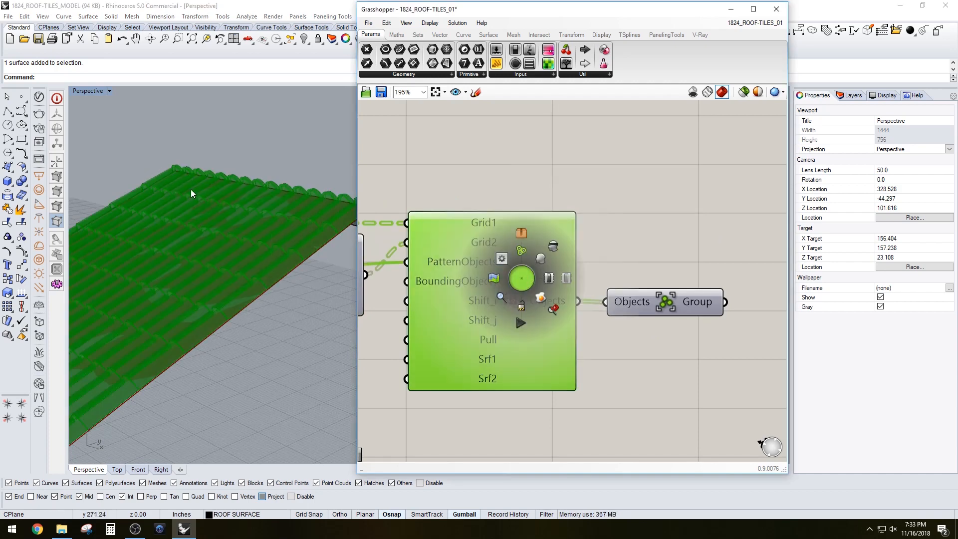
pyautogui.moveTo(553, 271)
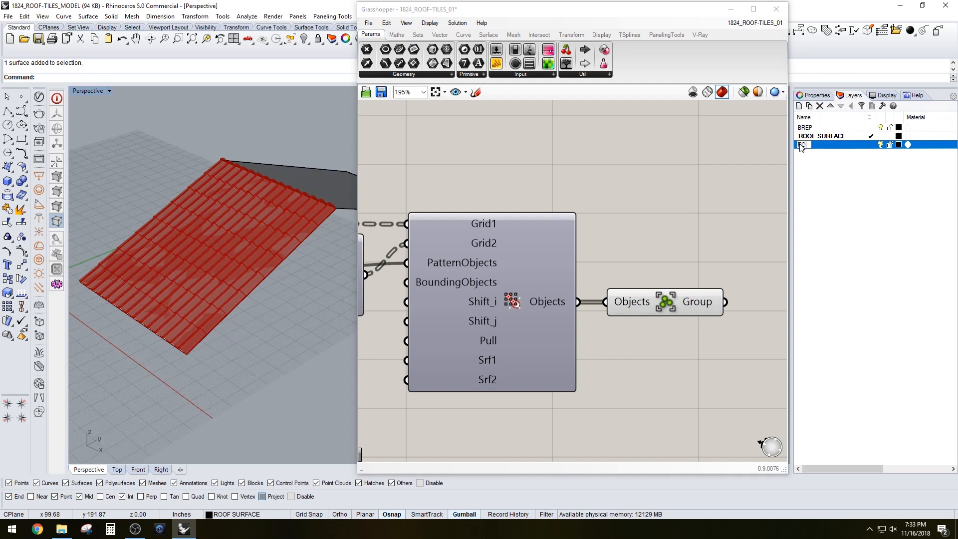
# Name the new layer ROOF-TILES and make it current.
pyautogui.write('ROOF-TILES')
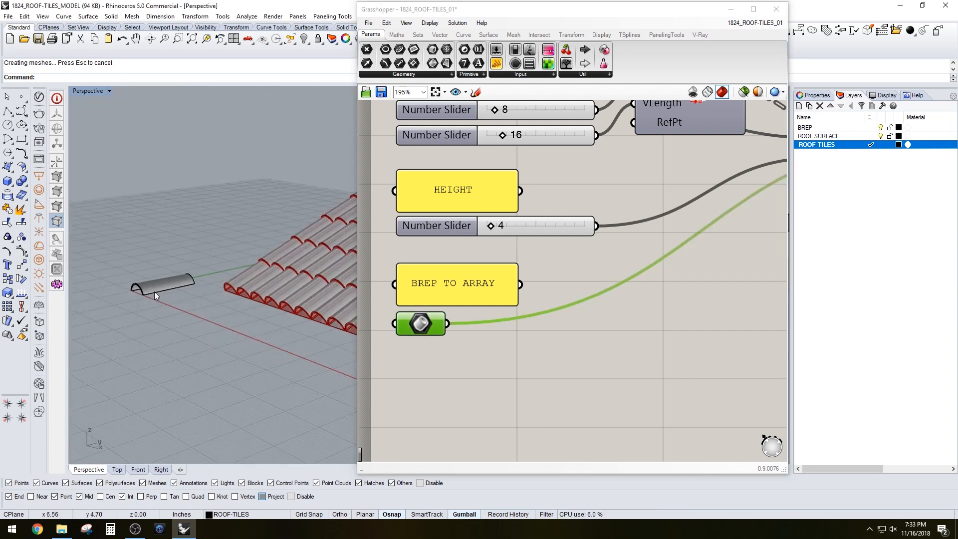
# Select the single barrel tile polysurface used as the arrayed Brep.
pyautogui.click(161, 288)
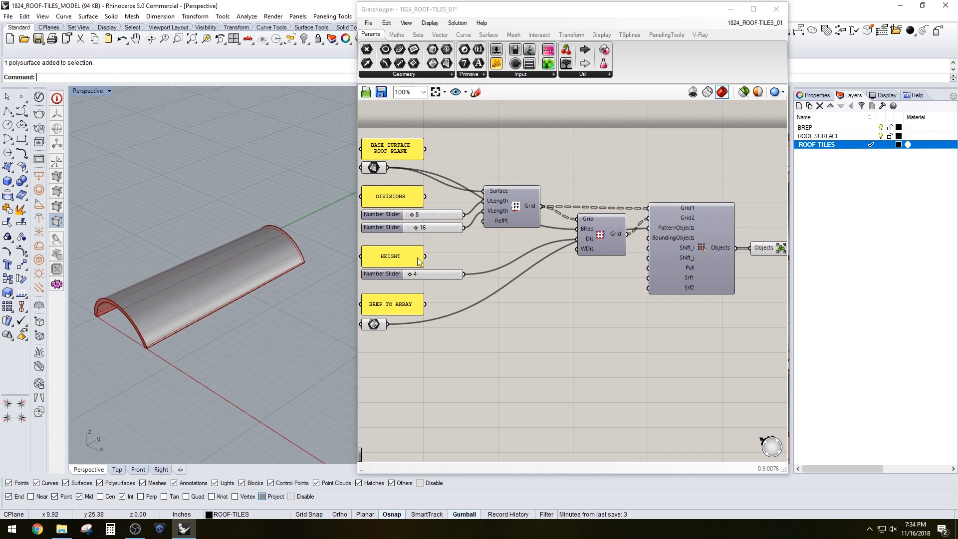
pyautogui.moveTo(405, 276)
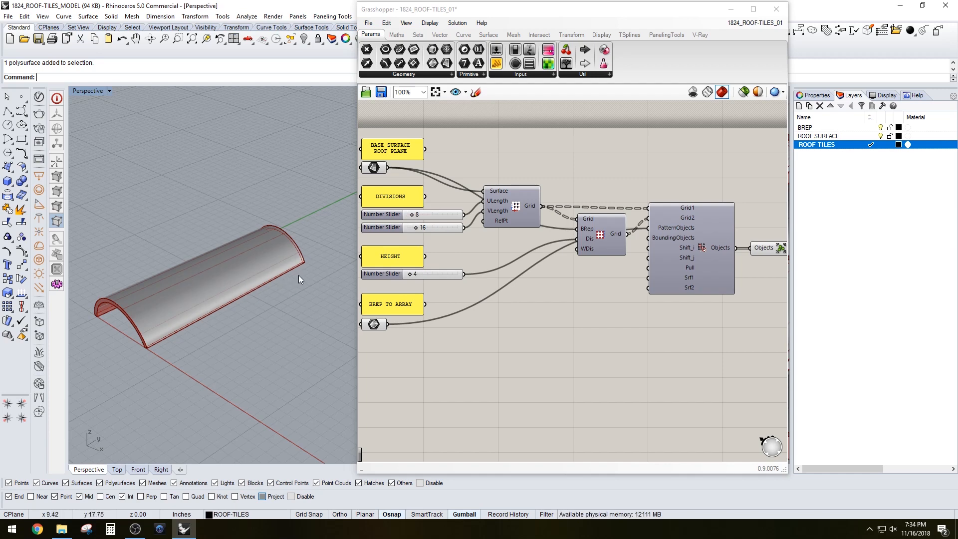
pyautogui.moveTo(416, 215)
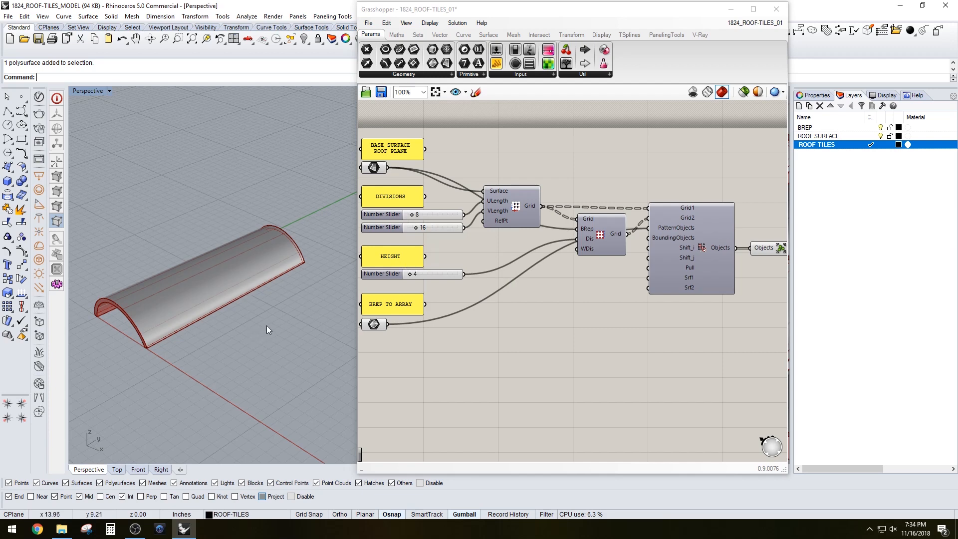
pyautogui.moveTo(276, 313)
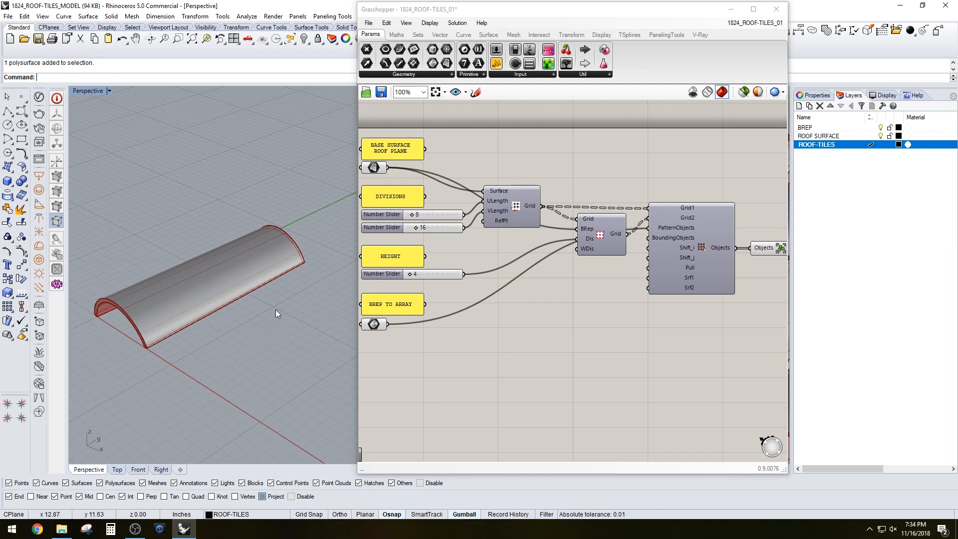
pyautogui.moveTo(282, 317)
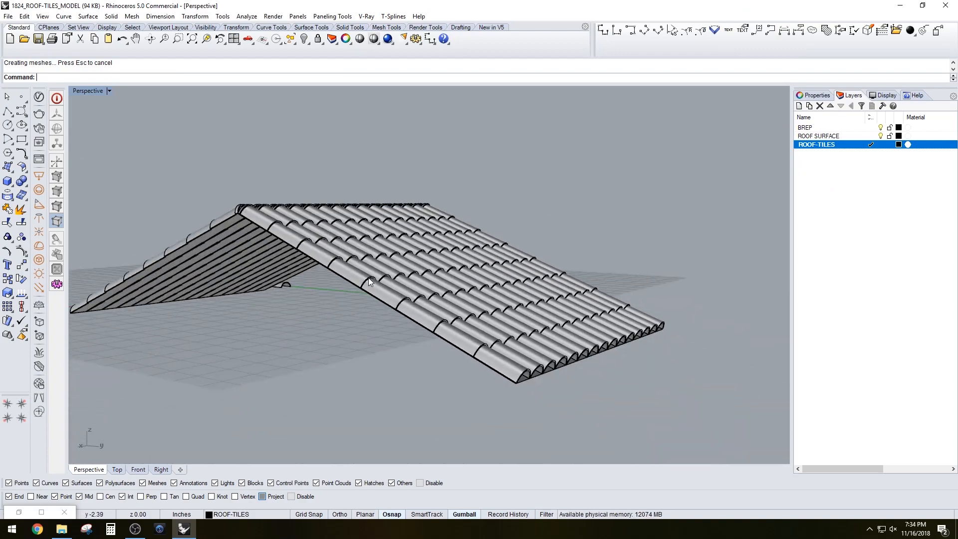
# Orbit the Perspective view to see the tiled roof ridge before rendering.
pyautogui.moveTo(367, 281); pyautogui.dragTo(453, 284)
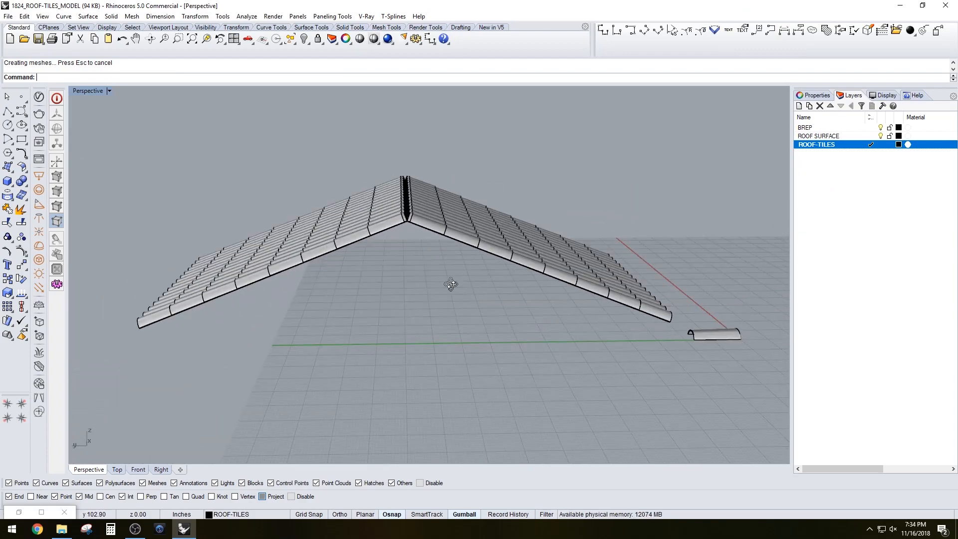
pyautogui.moveTo(451, 283); pyautogui.dragTo(325, 308)
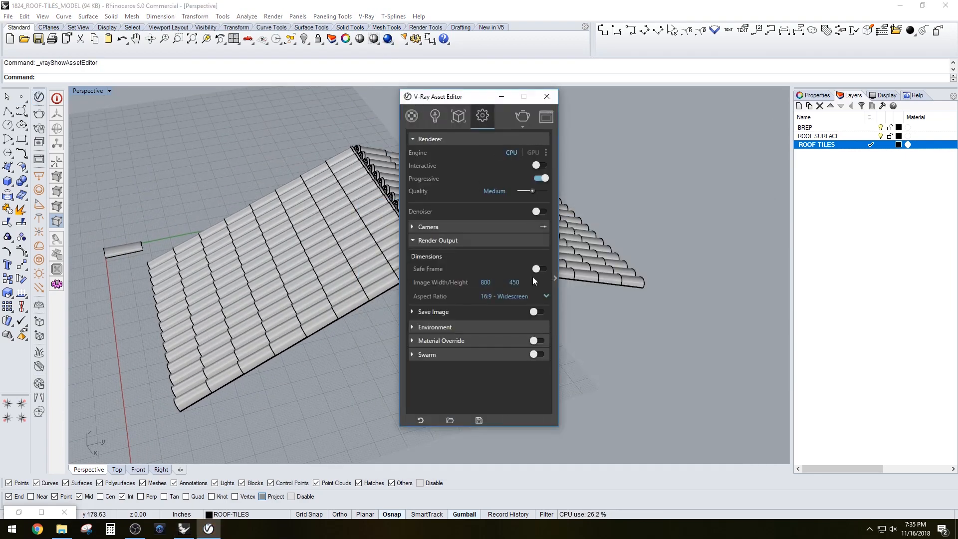
# Render the tiled roof at 800 by 450 in V-Ray, then dismiss the frame buffer.
pyautogui.click(523, 116)
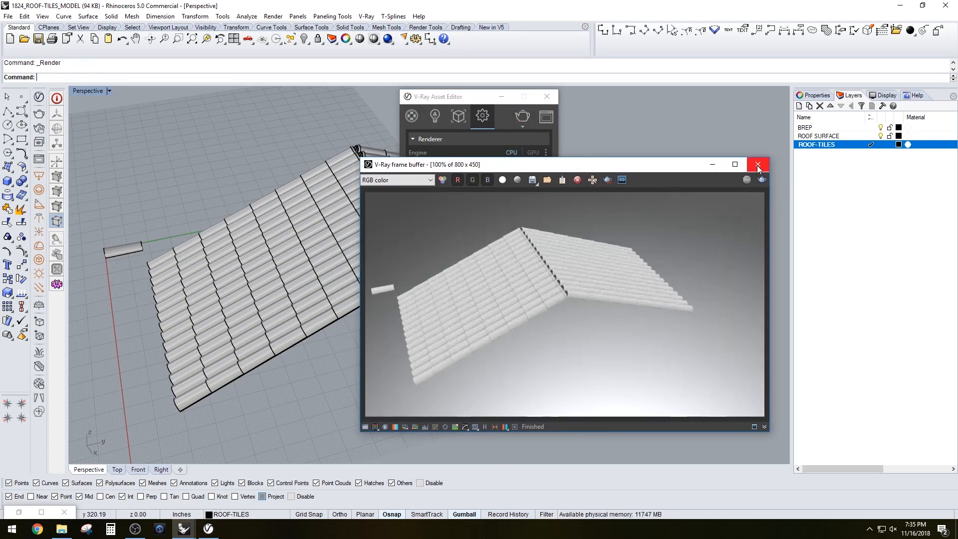
pyautogui.click(758, 165)
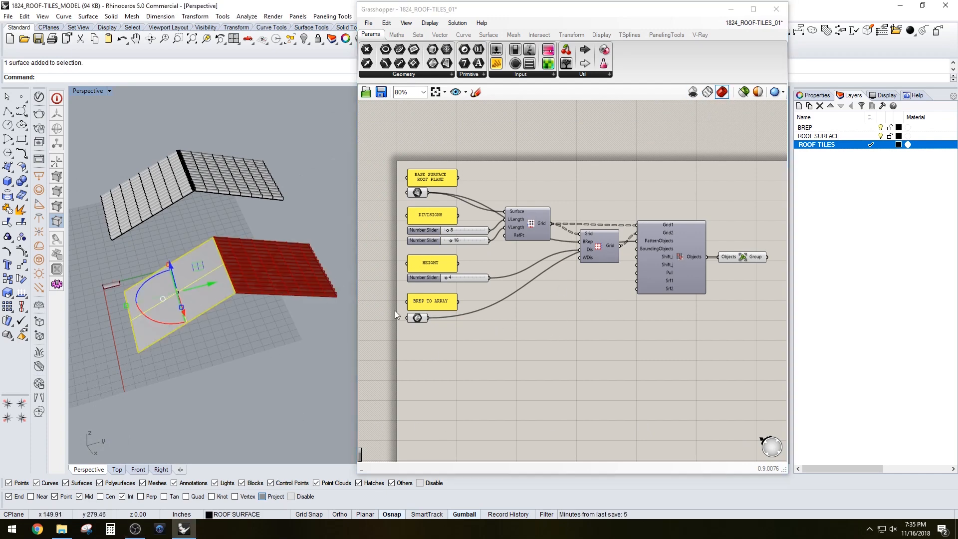
# Set the lower roof plane as the Base Surface via Set one Surface.
pyautogui.rightClick(418, 192)
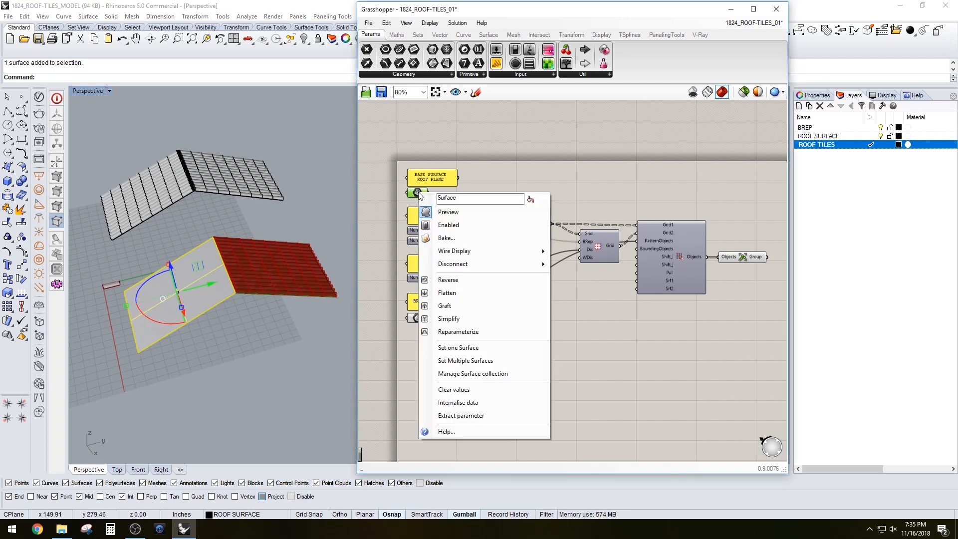
pyautogui.moveTo(420, 196)
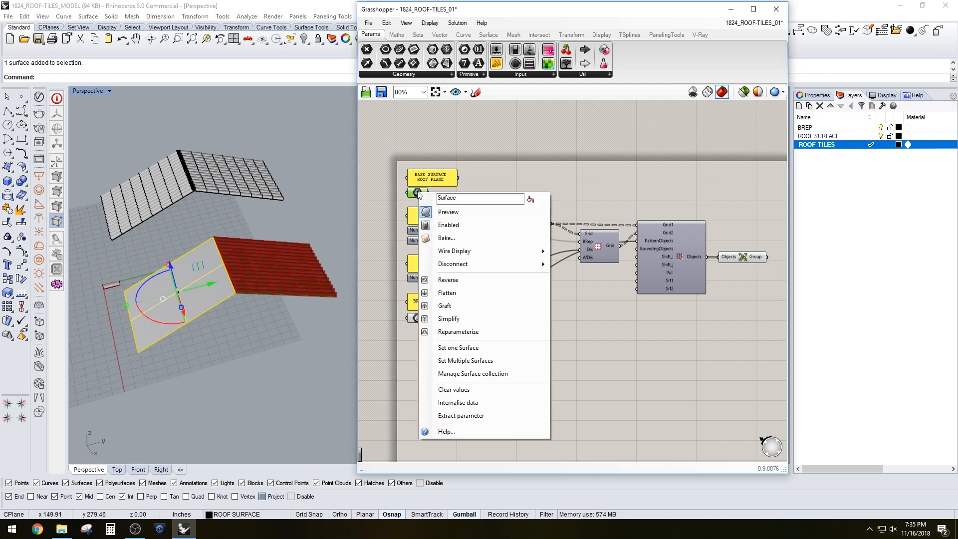
pyautogui.moveTo(458, 347)
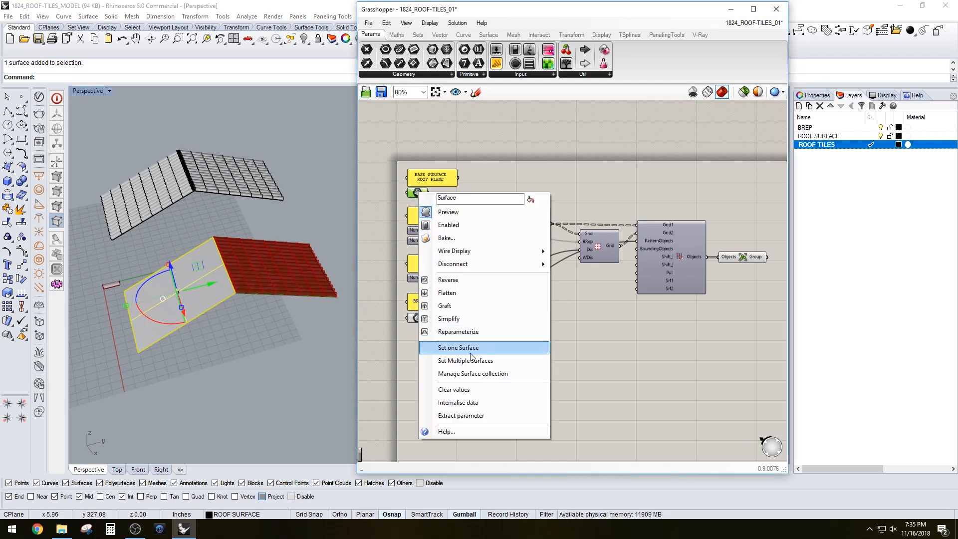
pyautogui.click(458, 347)
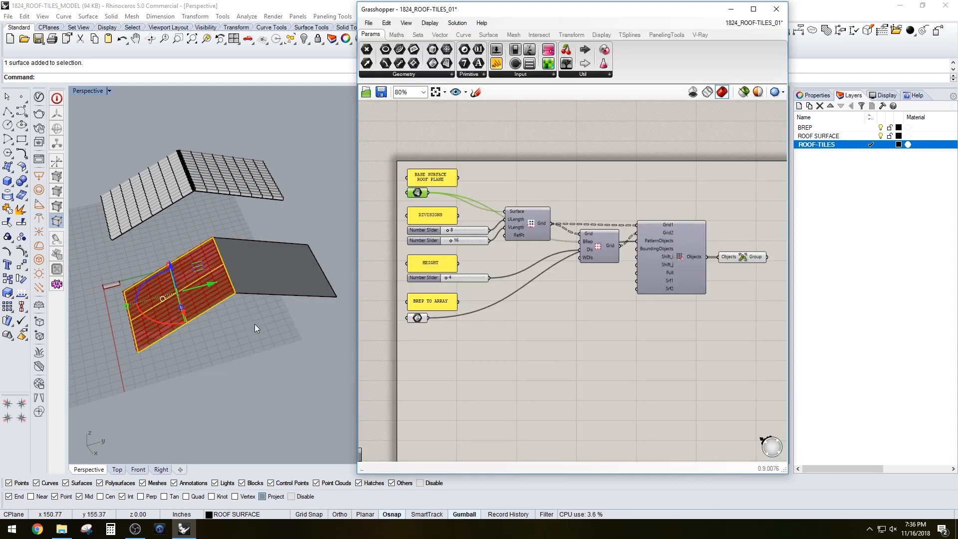